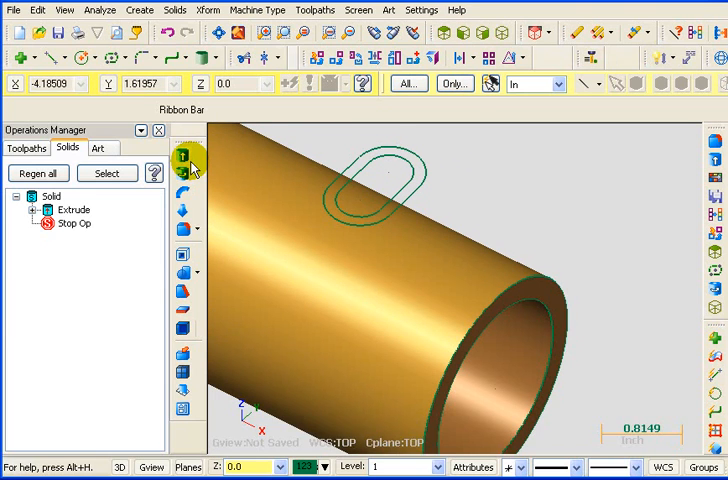
Extrude the oval slot outline as a Cut Body extending to a picked point through the tube wall
{"action": "left_click", "coordinate": [184, 158]}
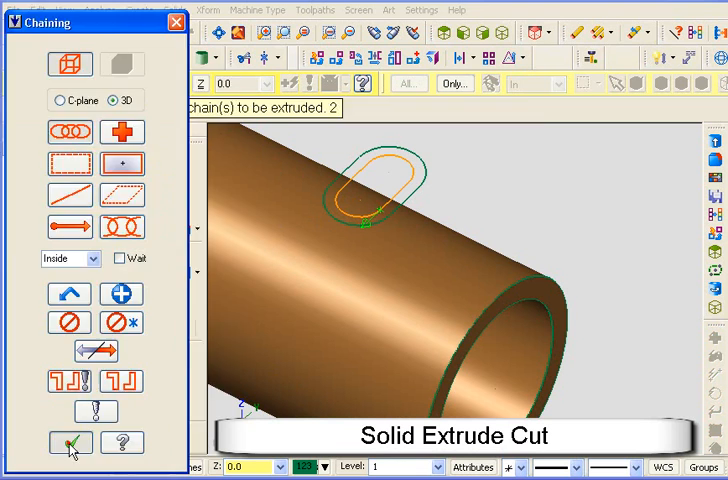
{"action": "left_click", "coordinate": [70, 442]}
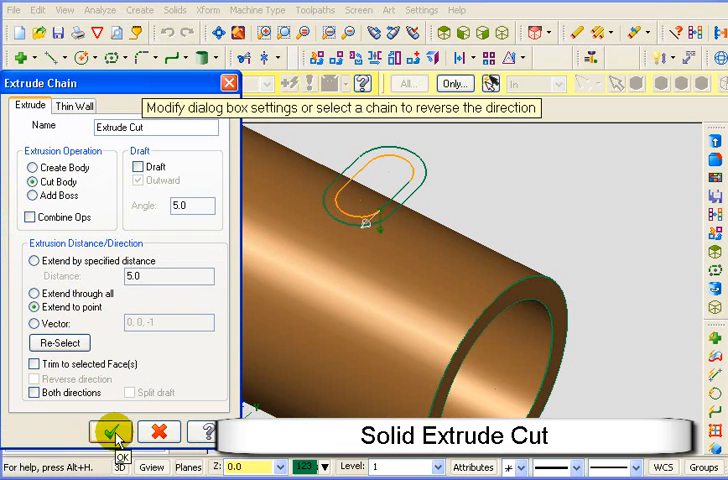
{"action": "left_click", "coordinate": [104, 432]}
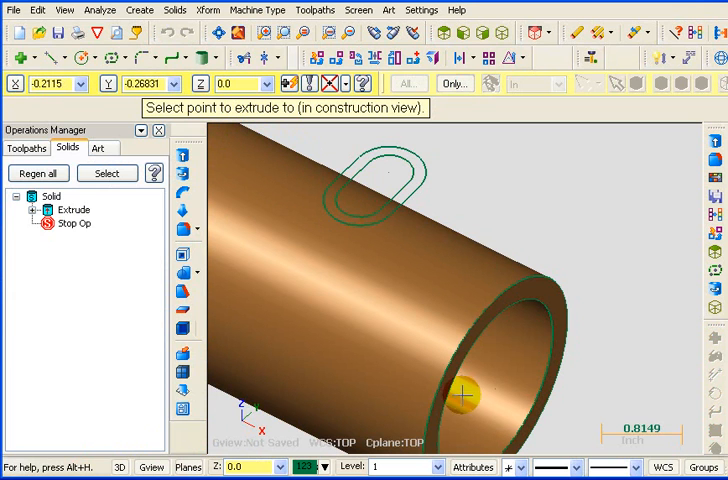
{"action": "left_click", "coordinate": [470, 384]}
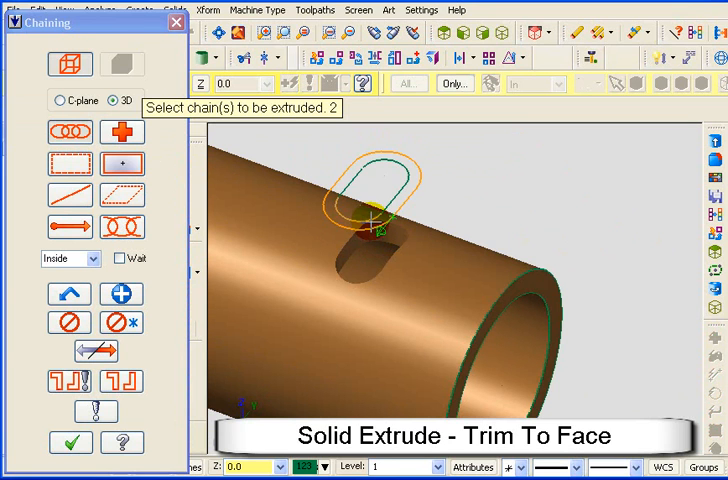
Extrude the slot outline again as an Add Boss with Trim to selected Face(s) enabled
{"action": "left_click", "coordinate": [384, 210]}
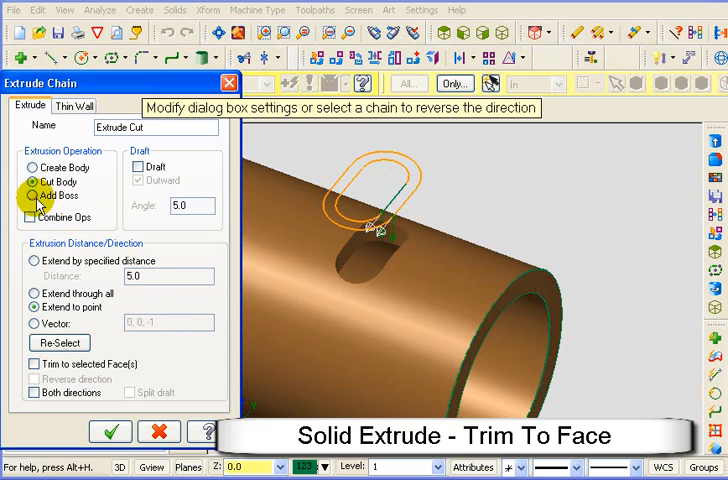
{"action": "left_click", "coordinate": [36, 196]}
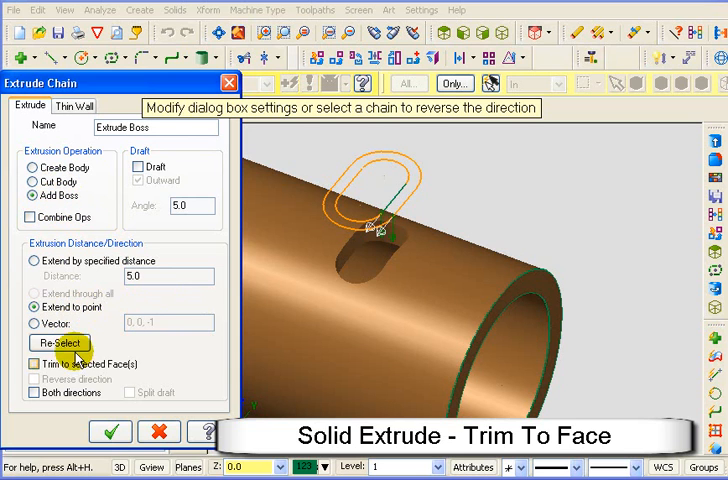
{"action": "left_click", "coordinate": [30, 364]}
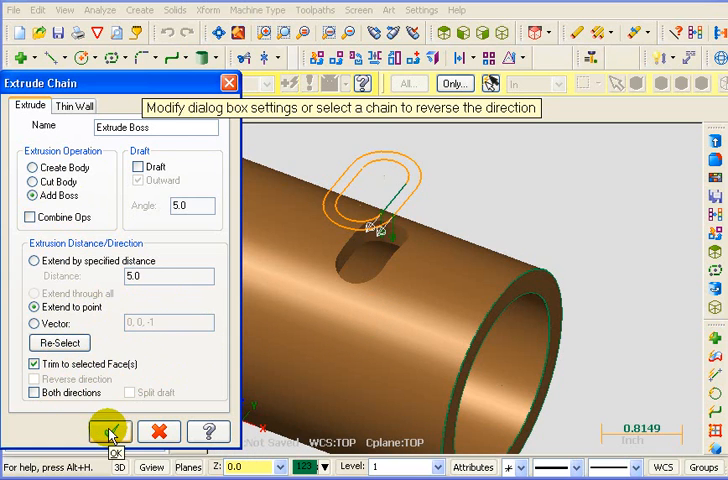
{"action": "left_click", "coordinate": [106, 432]}
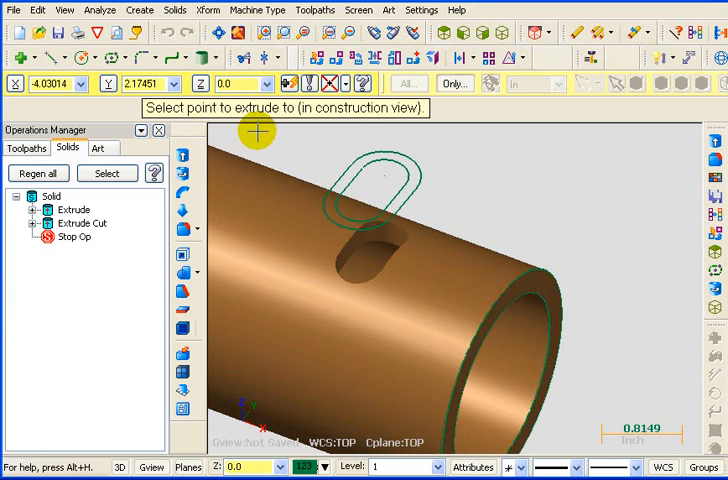
Pick the boss endpoint so the oval boss rises from the tube, trimmed to its face
{"action": "left_click", "coordinate": [510, 320]}
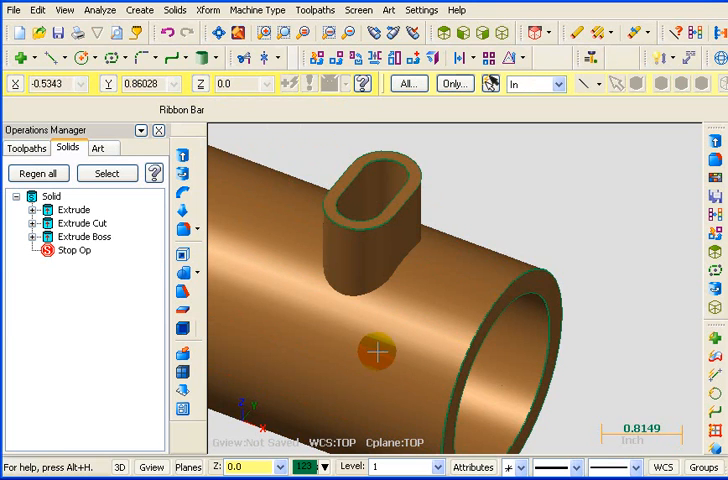
{"action": "left_click_drag", "start_coordinate": [390, 350], "coordinate": [530, 300]}
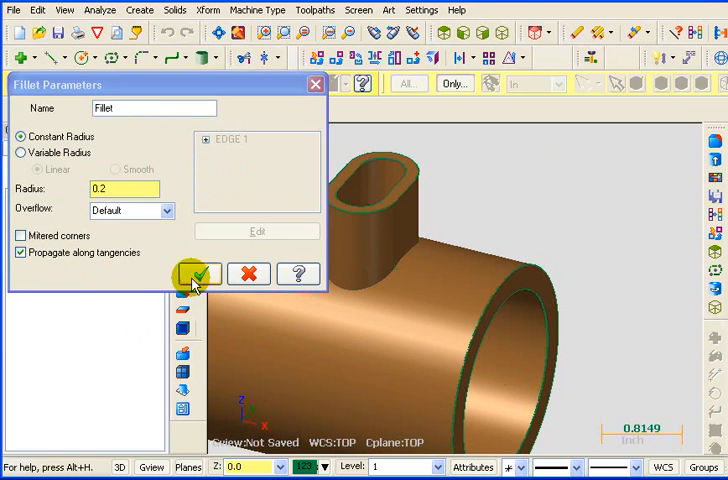
Apply a constant-radius 0.2 fillet where the boss meets the tube
{"action": "left_click", "coordinate": [202, 272]}
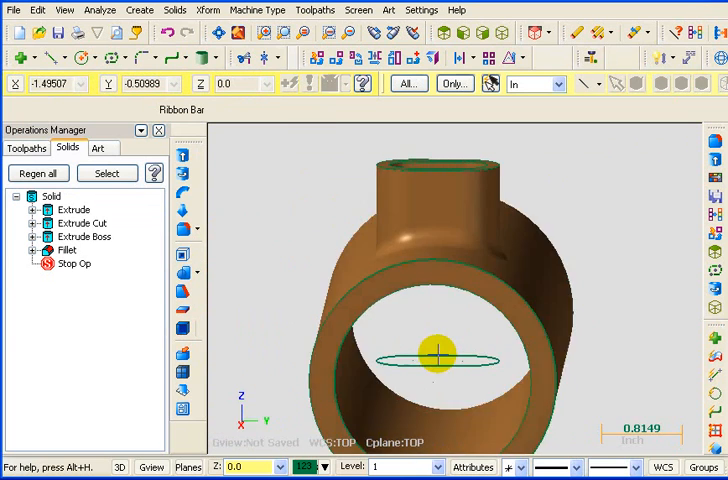